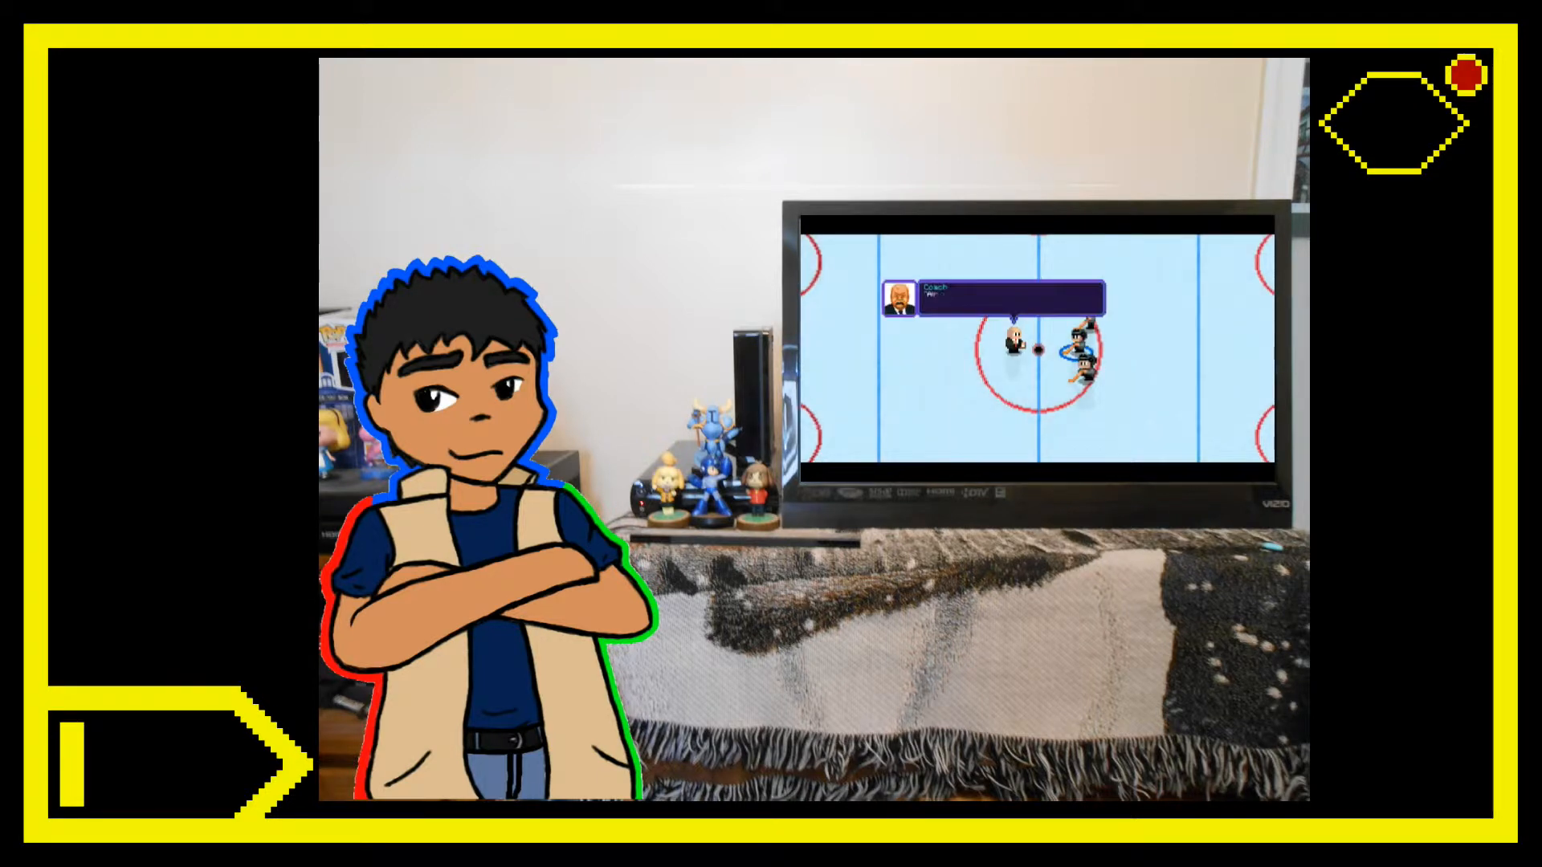
{"action": "left_click", "coordinate": [77, 763]}
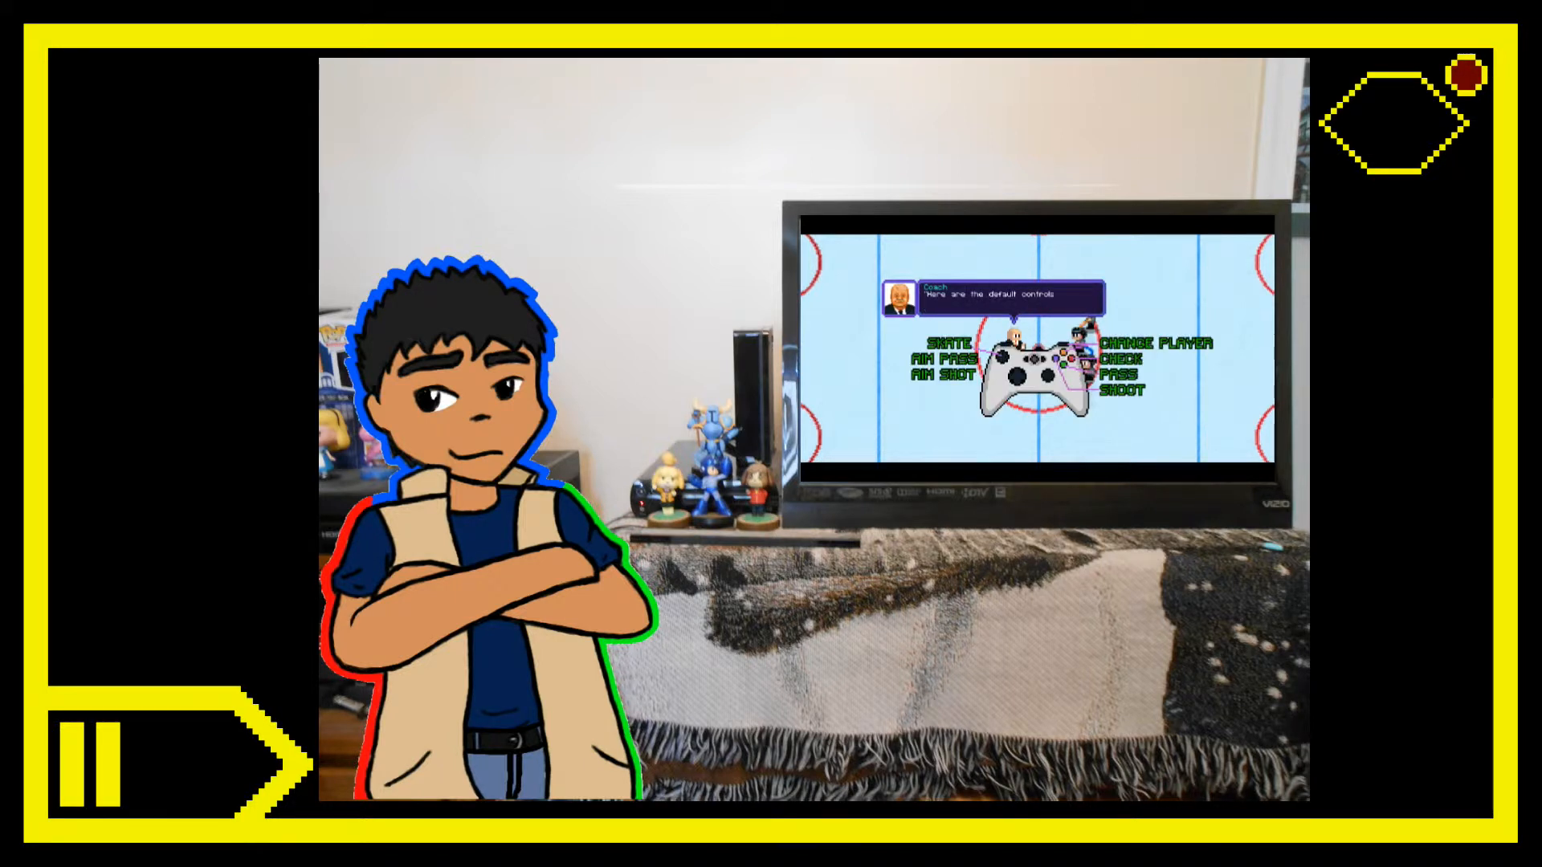